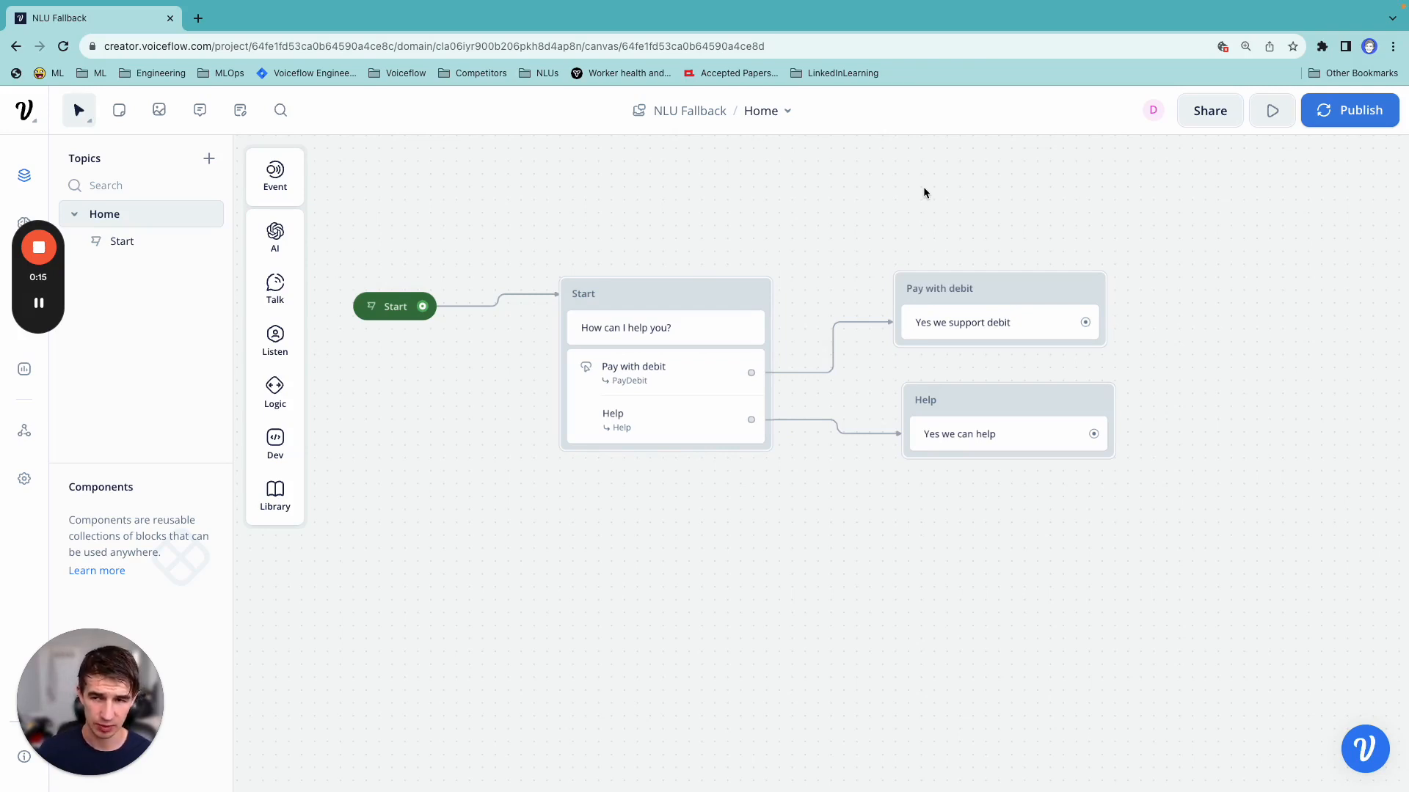
mouse_move(200, 110)
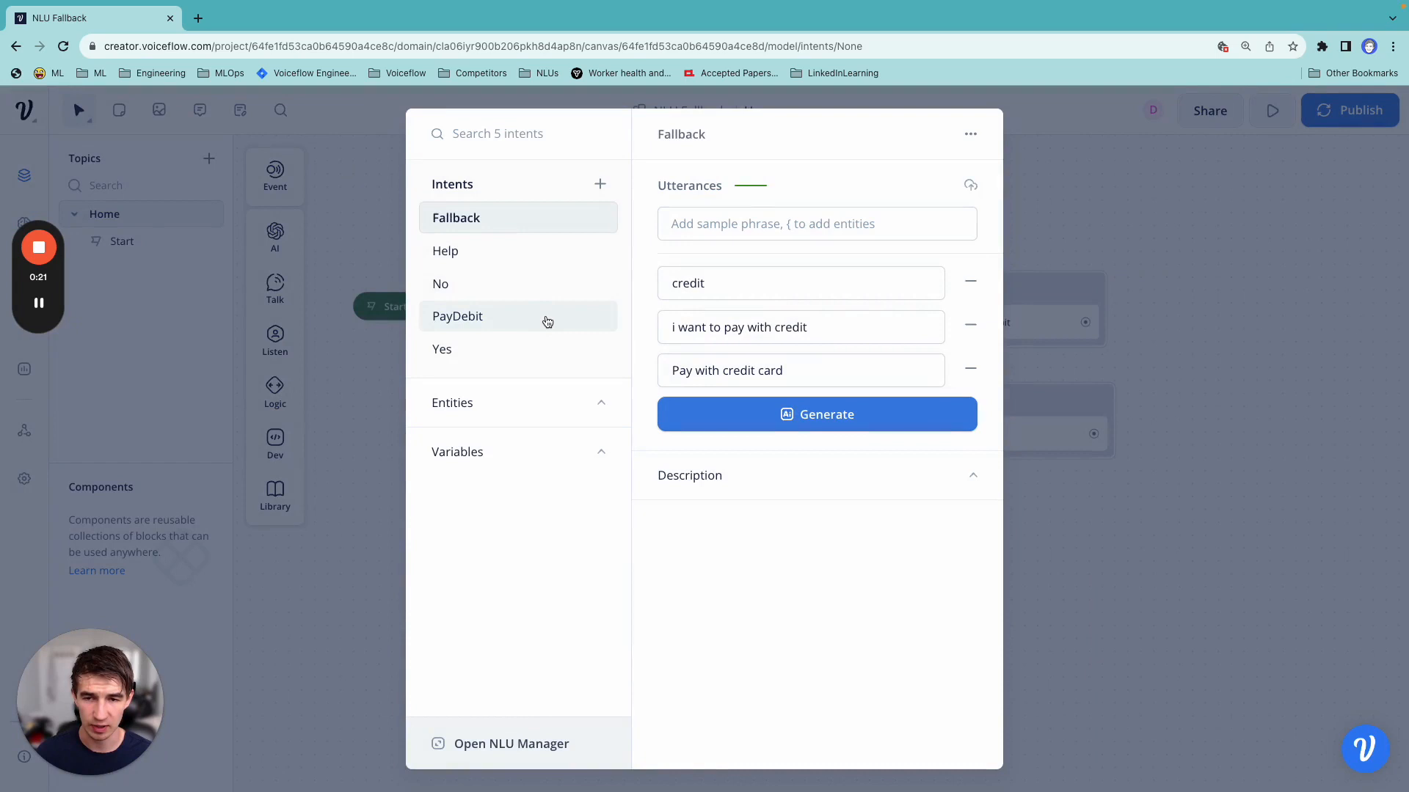
Add an intent trigger block and create a new intent named PayWithCredit
left_click(799, 282)
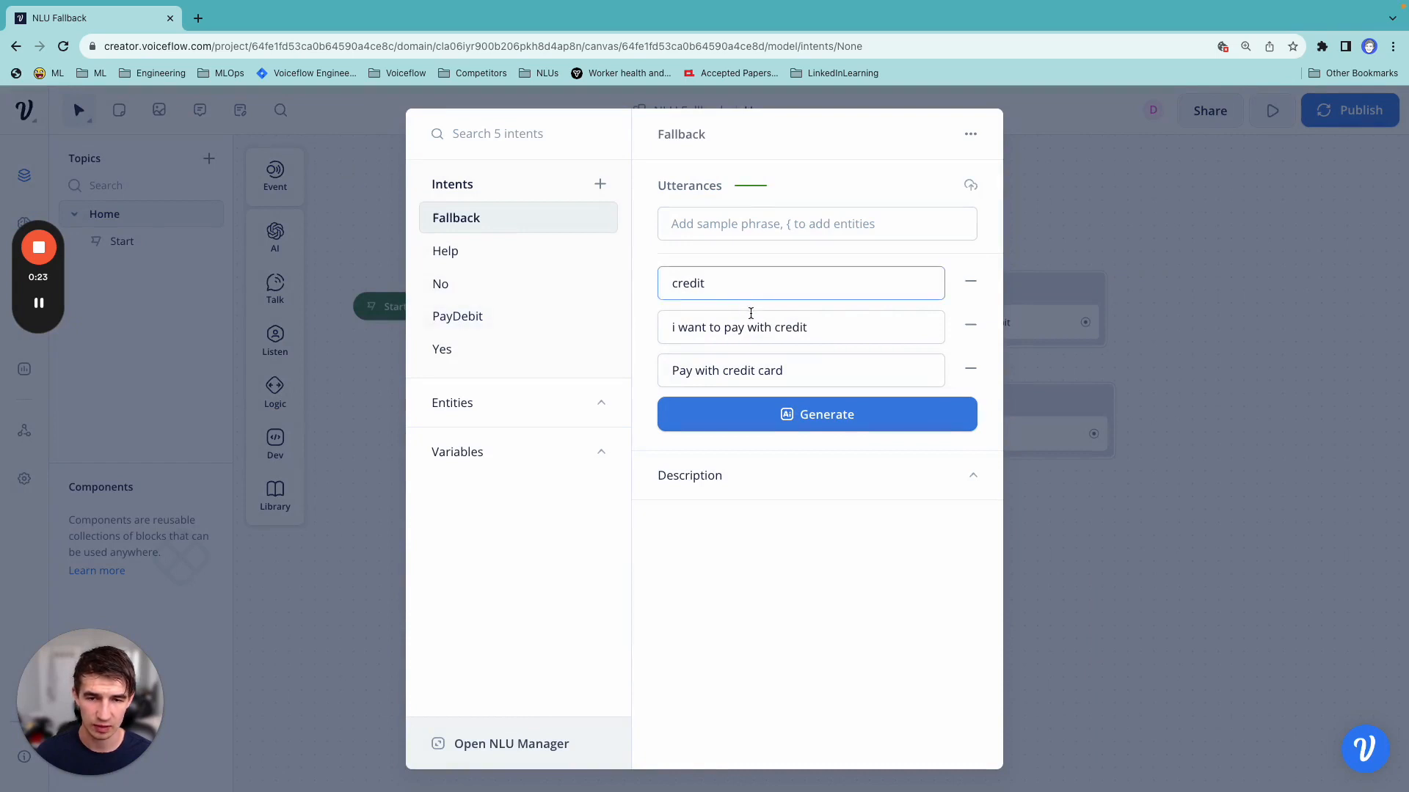
left_click(798, 370)
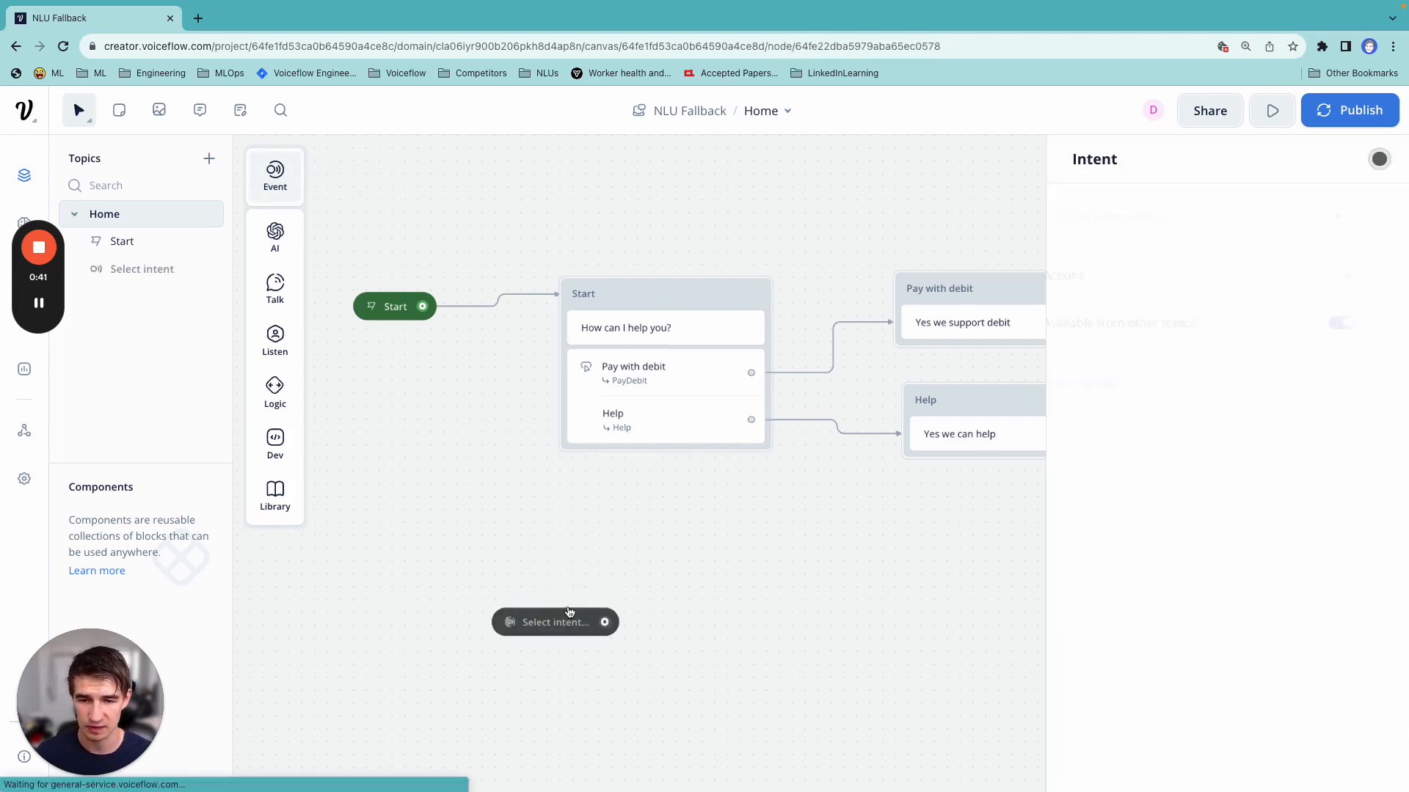
type("X")
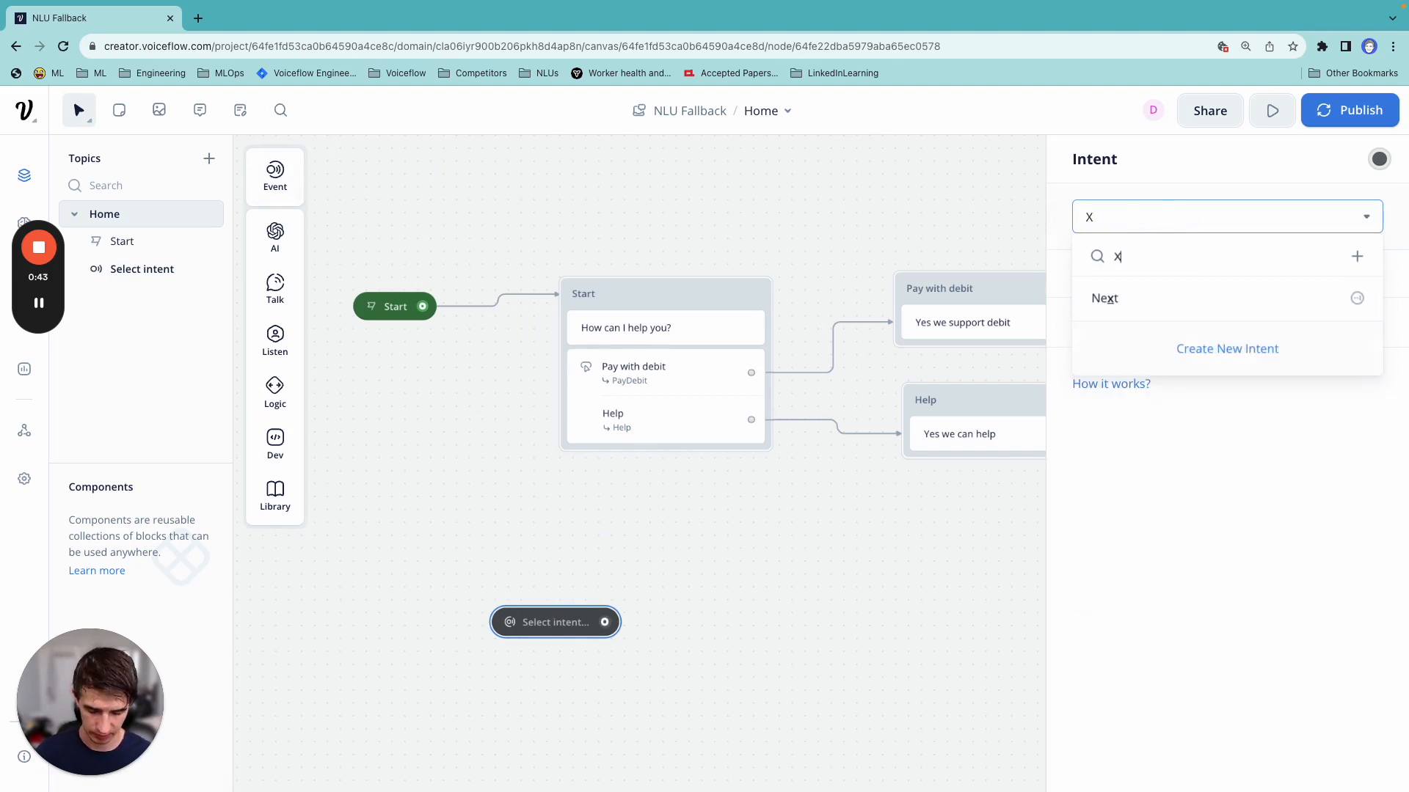
type("PayWithCredit")
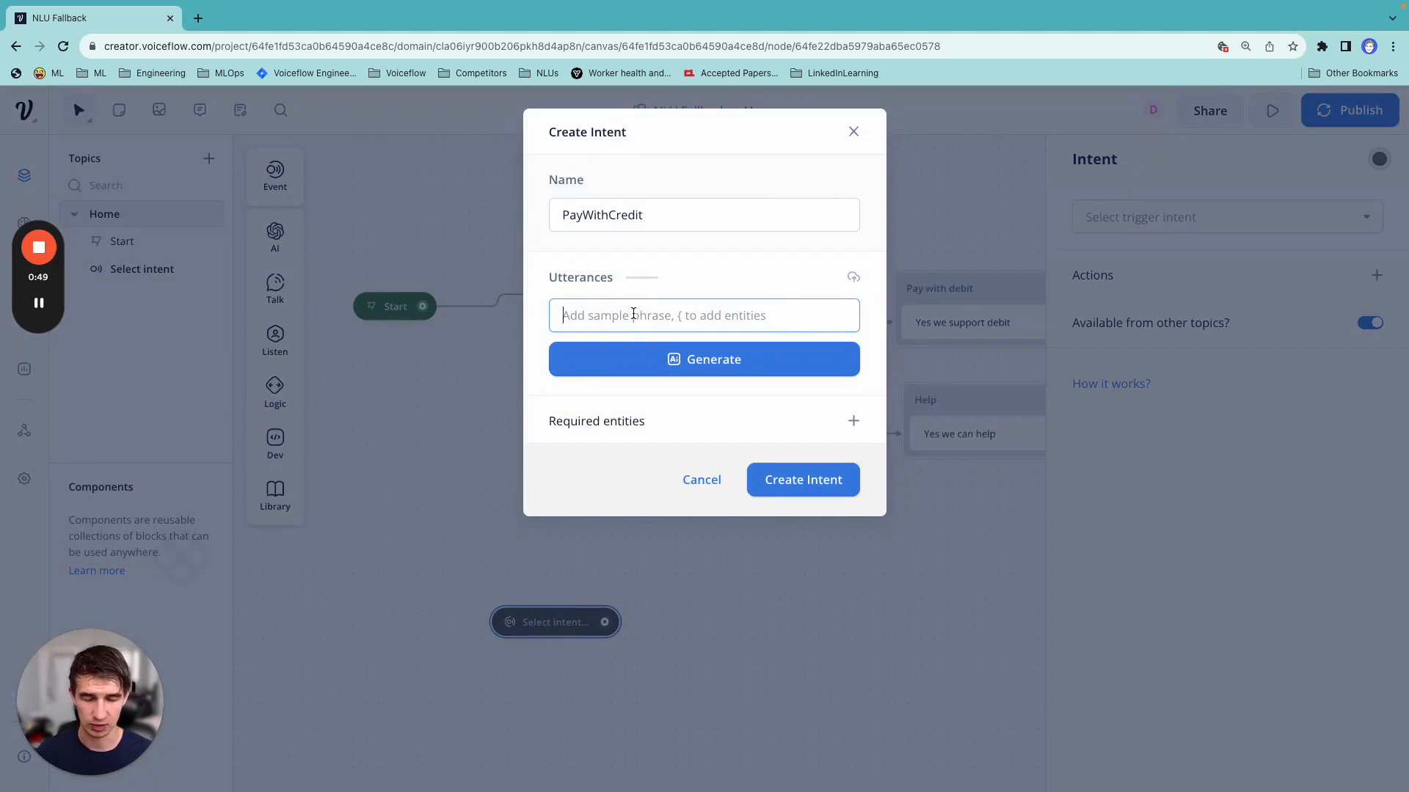
Add utterances 'Pay with credit' and 'creditcard' and create the intent
type("Pay with cr")
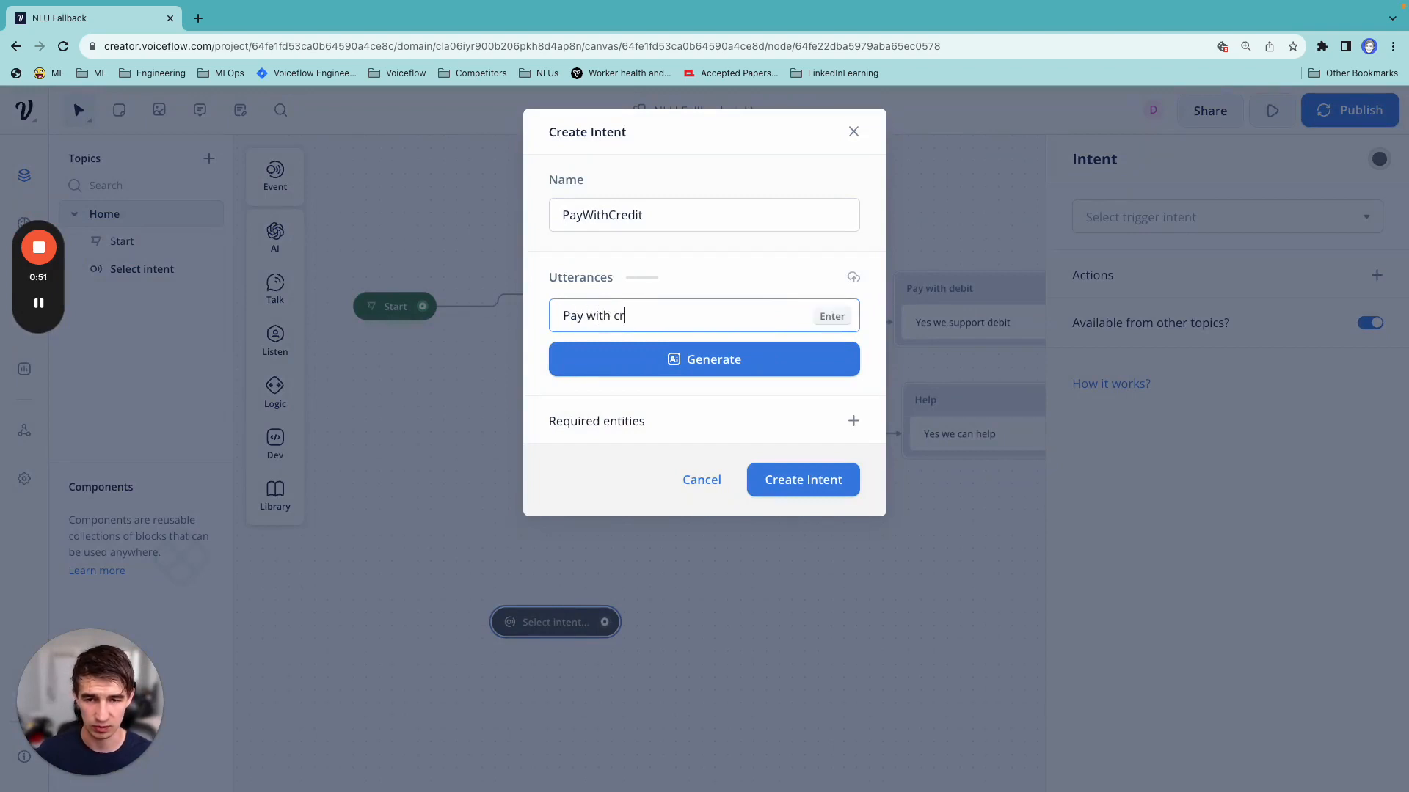
key("Enter")
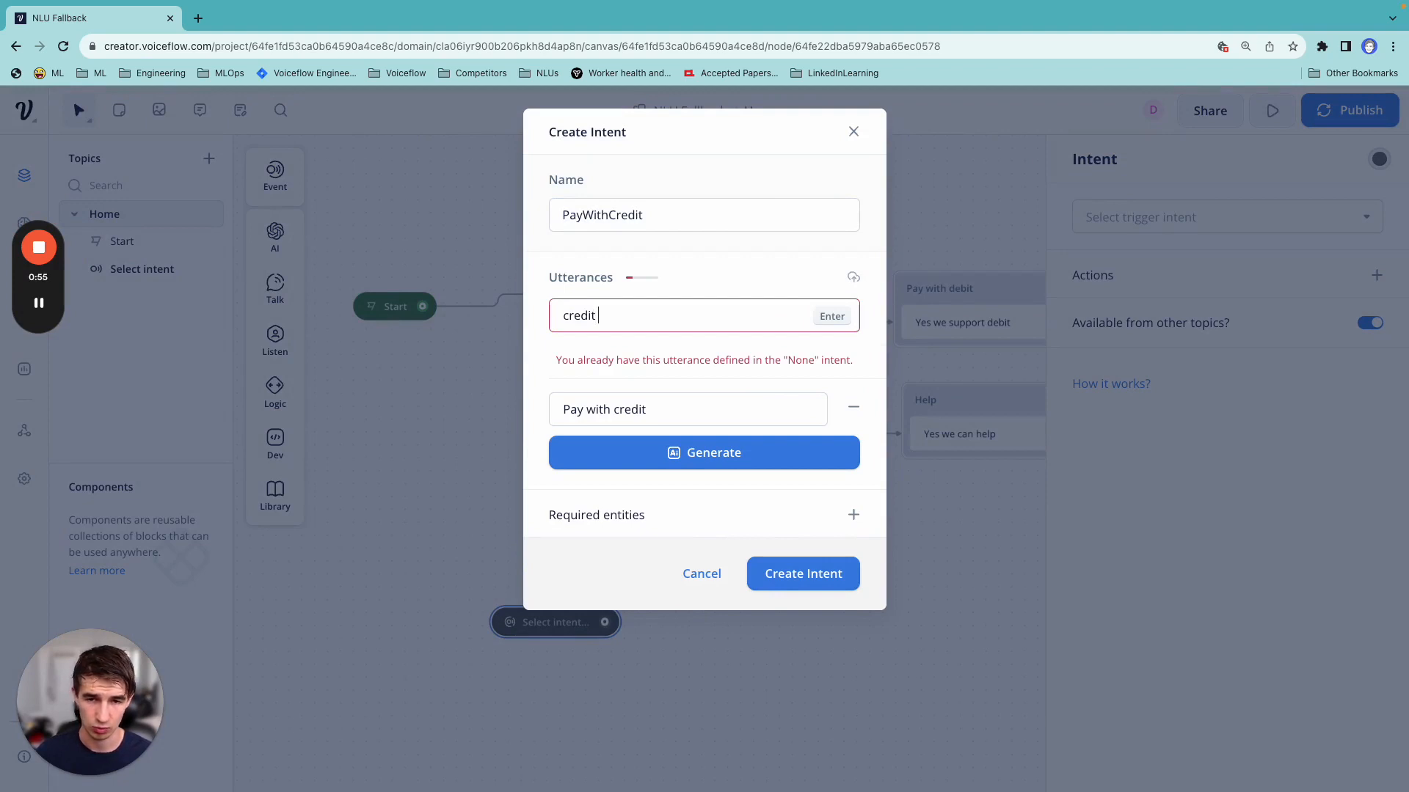
key("Enter")
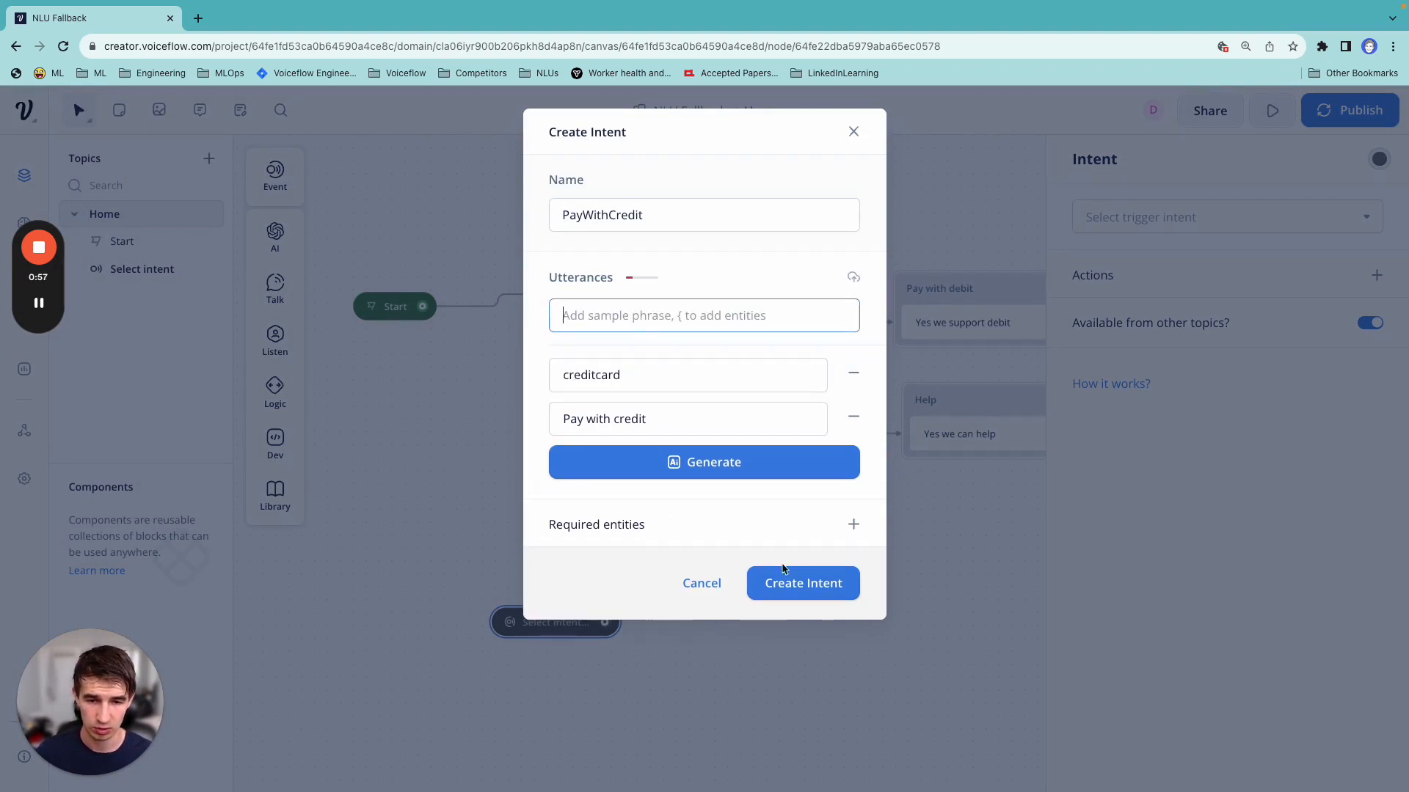
left_click(803, 583)
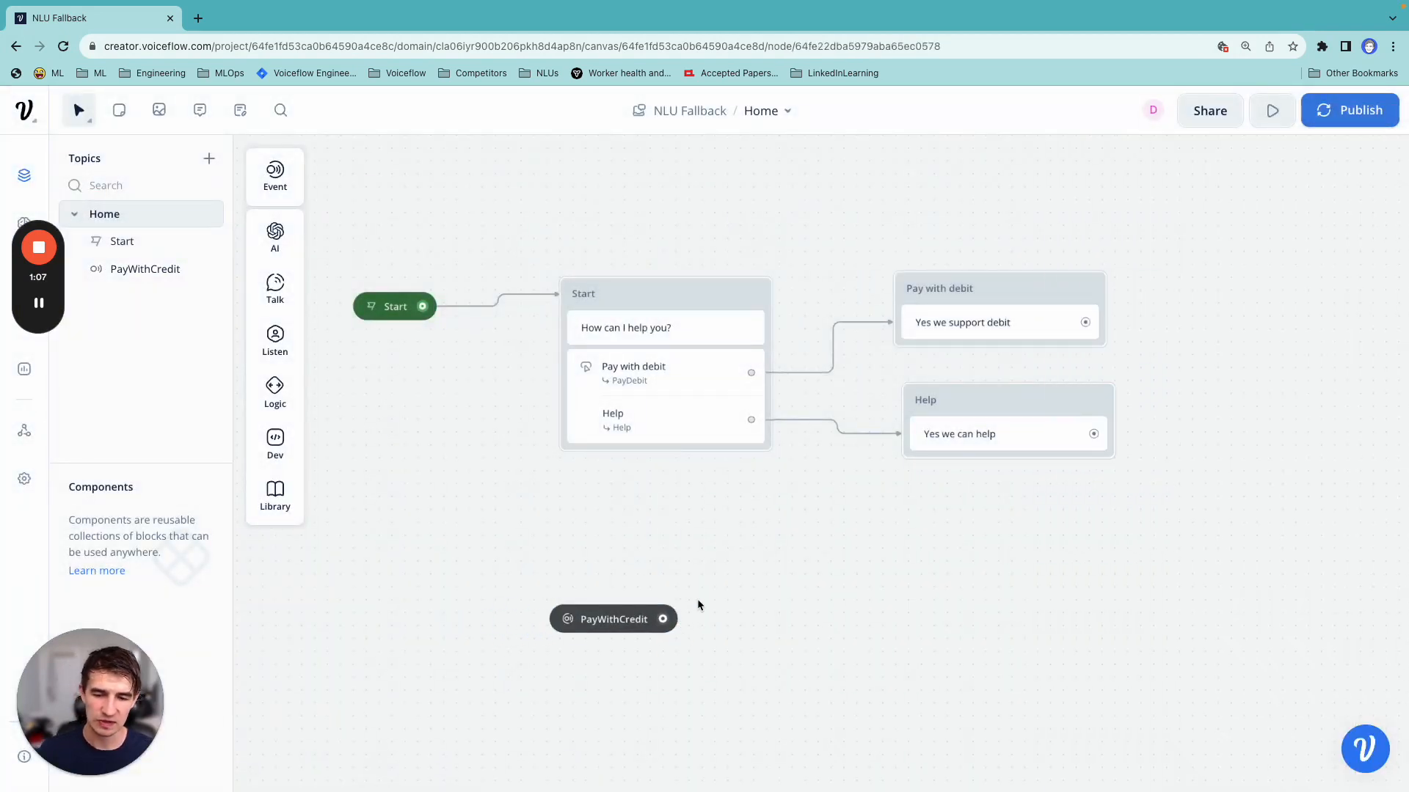
Connect PayWithCredit to a new Text block replying 'Sorry we don't support credit right now, it's coming soon!'
left_click_drag(663, 618, 775, 619)
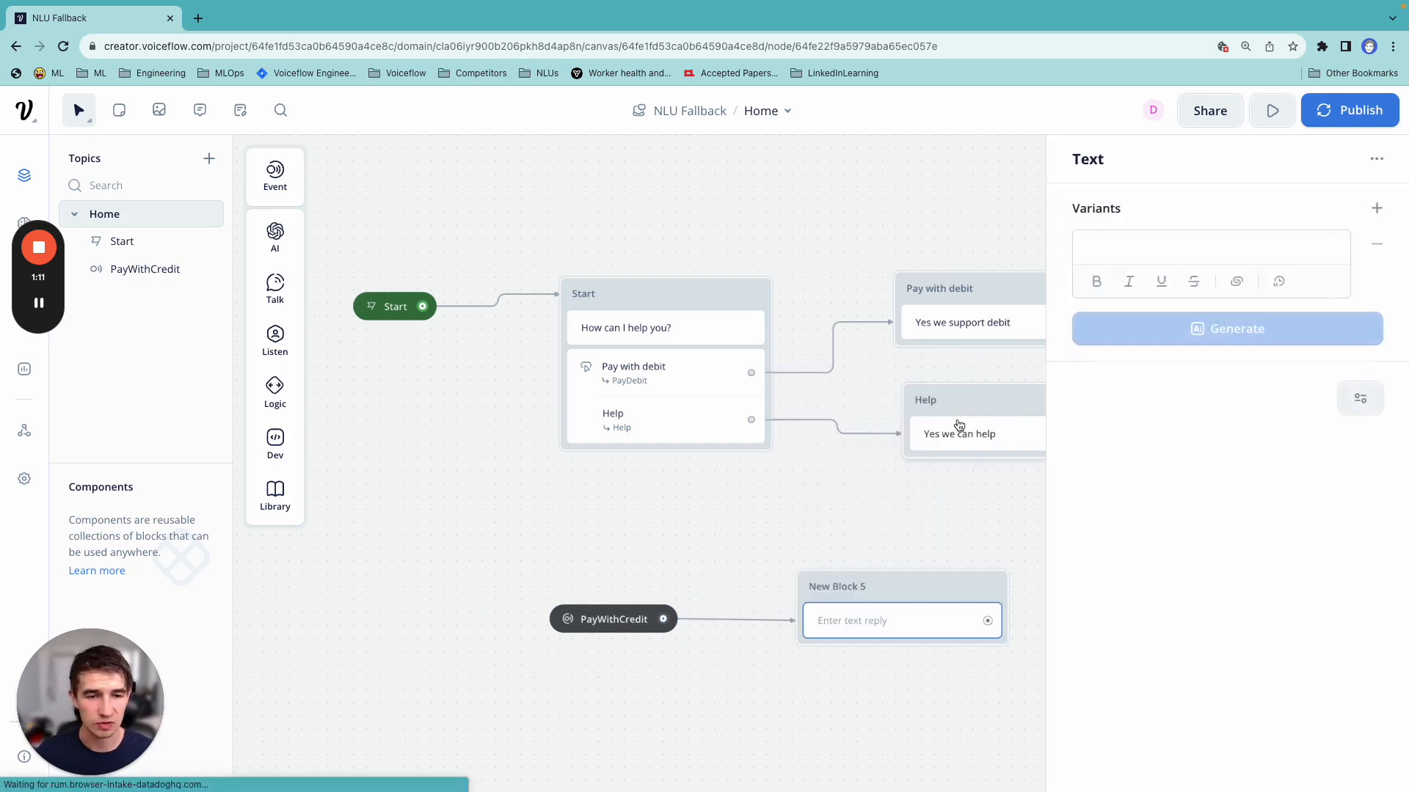
left_click(1210, 247)
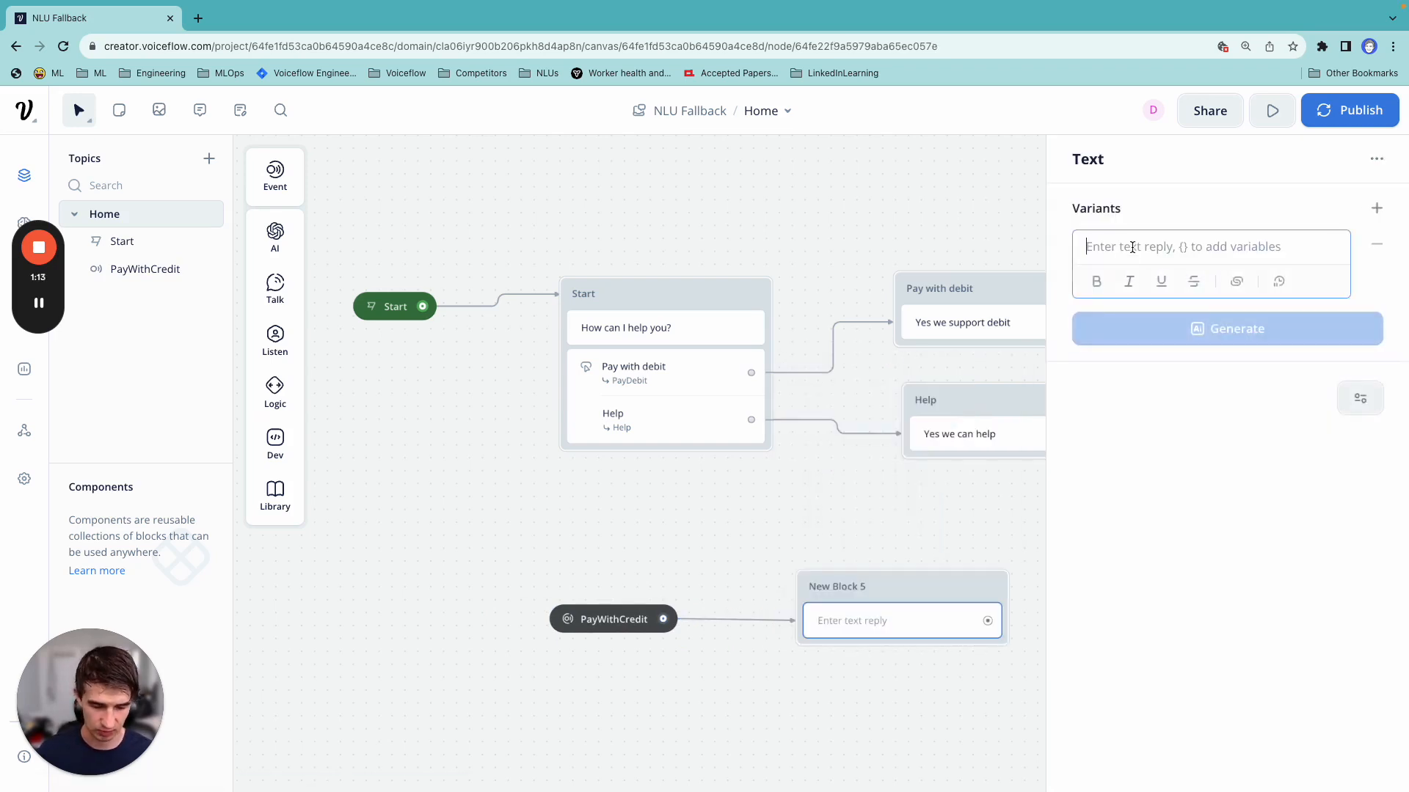
type("Sorry we don't support c")
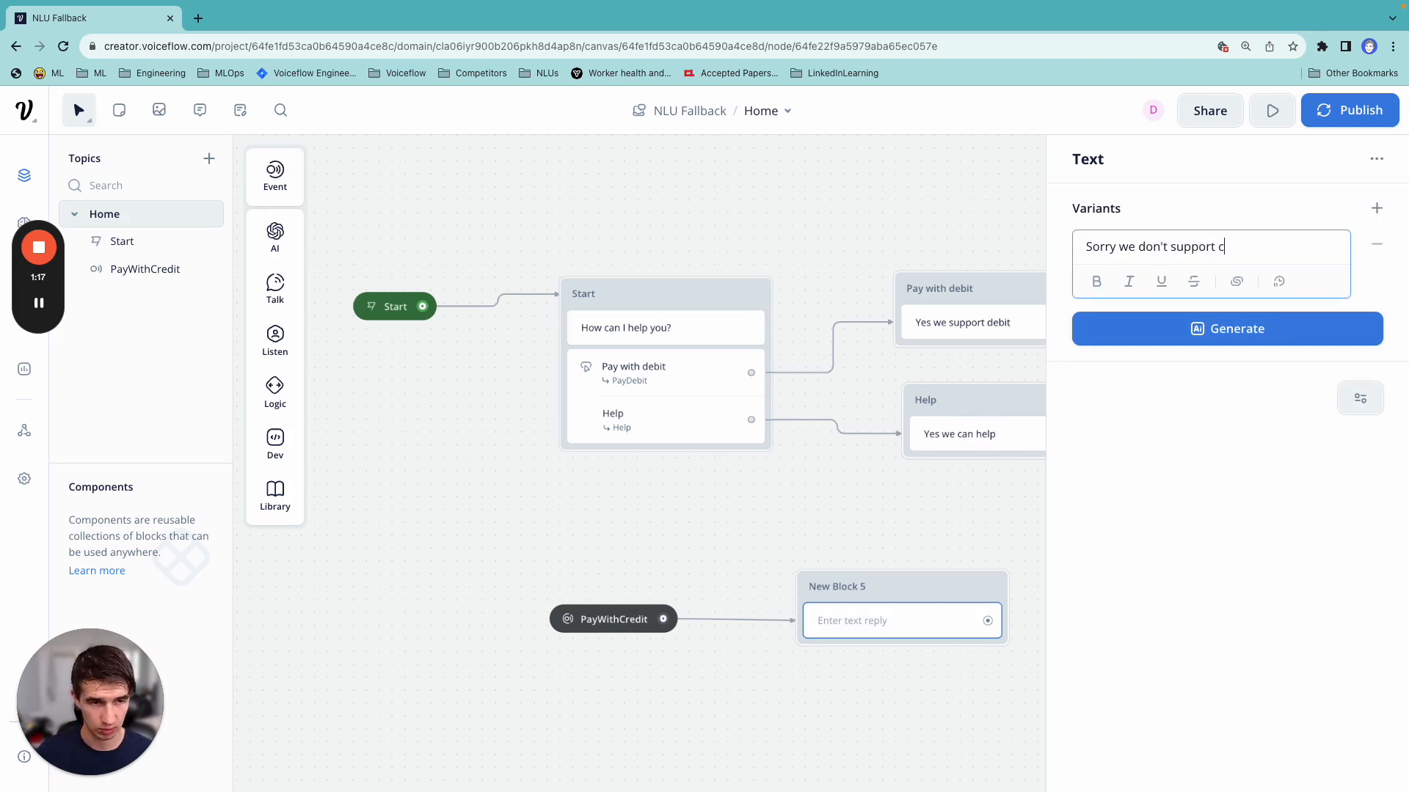
type("redit right now, i")
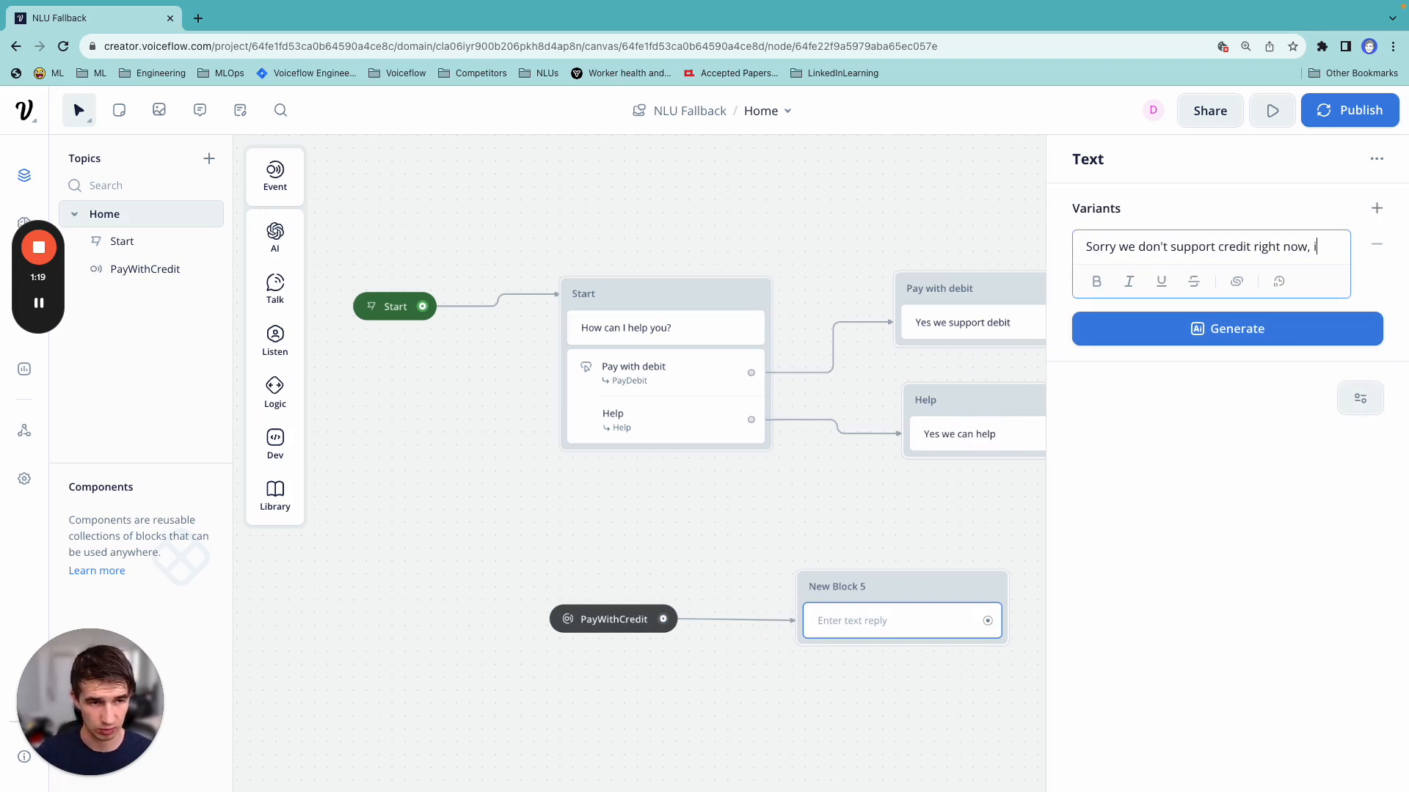
type("it's coming soon!")
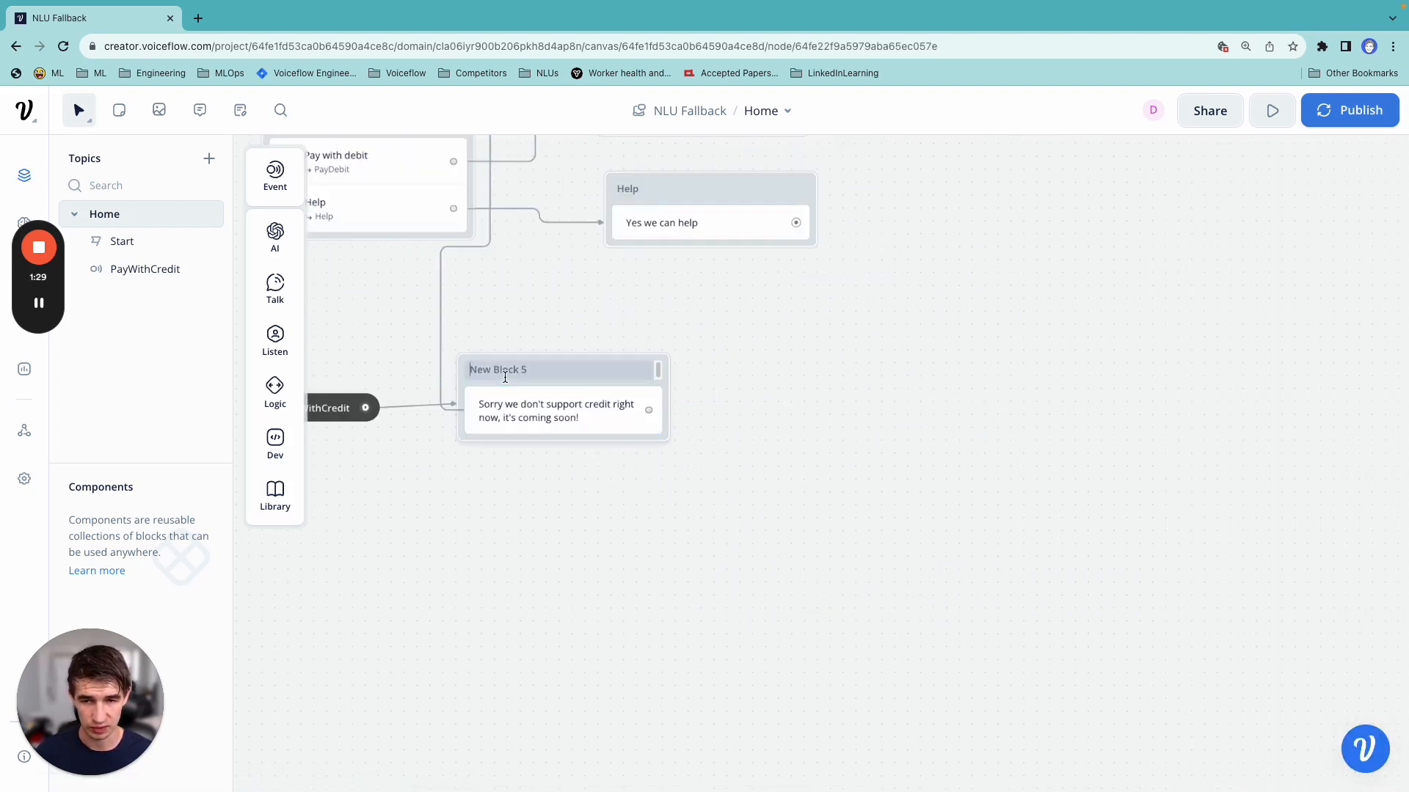
Rename the reply block to Credit and launch the prototype for testing
type("Credit")
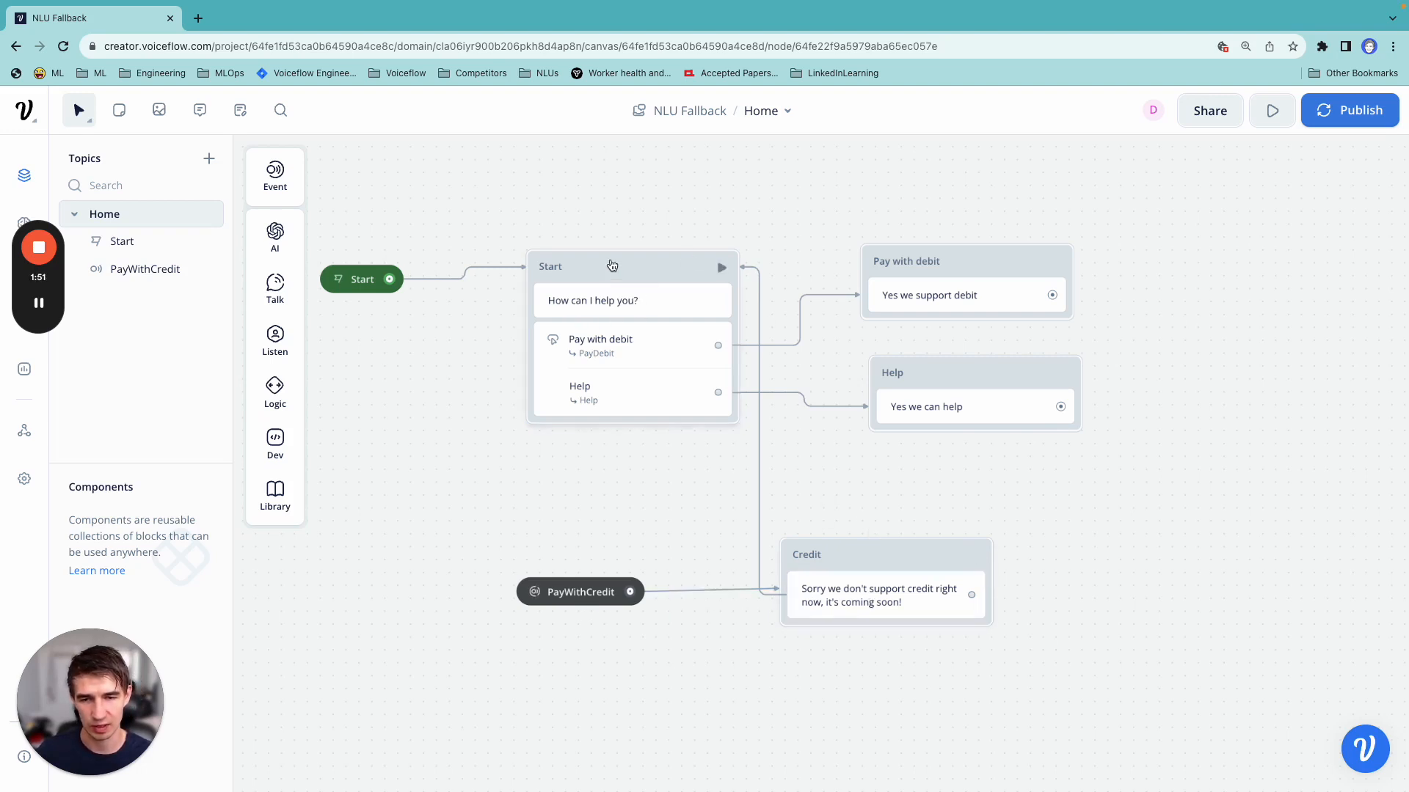
mouse_move(1183, 200)
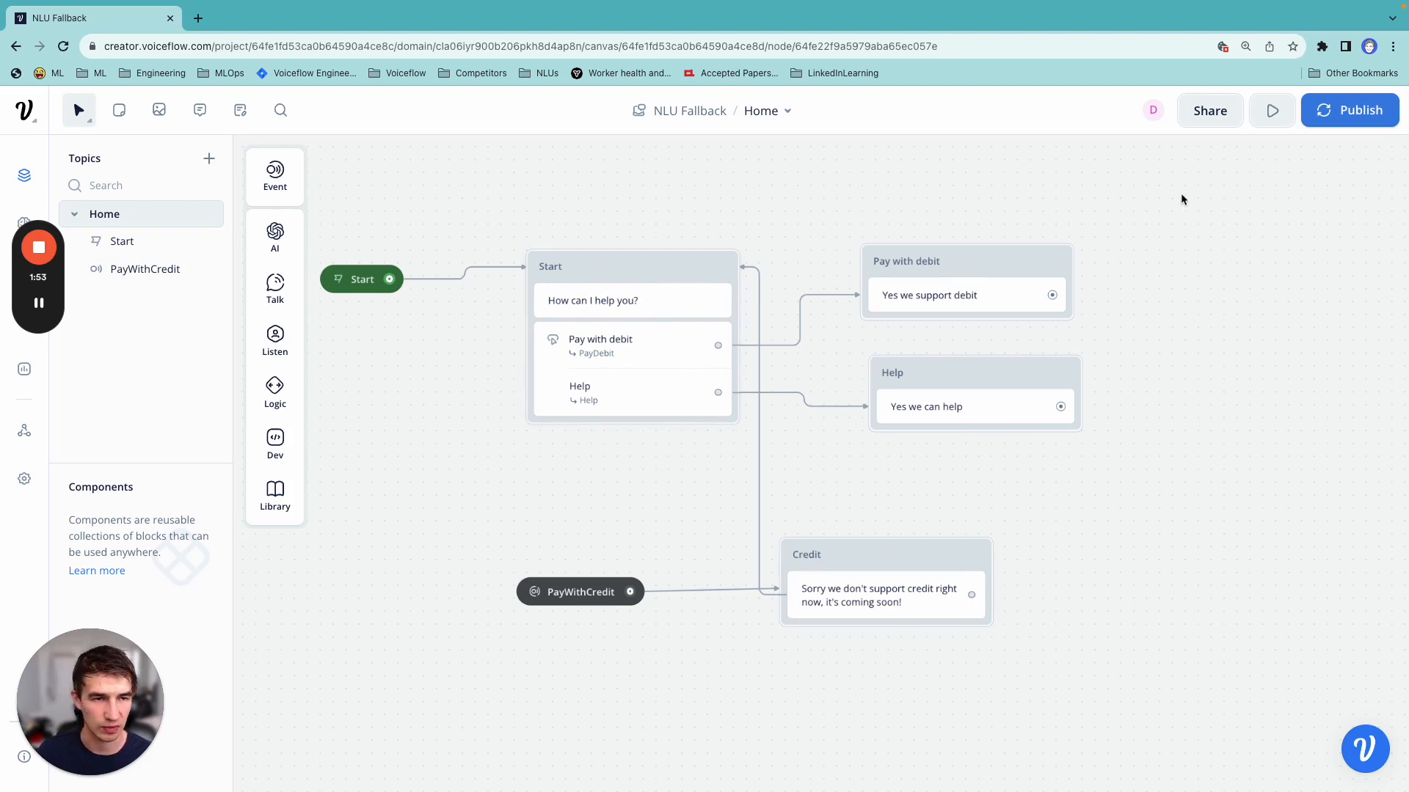
left_click(1270, 110)
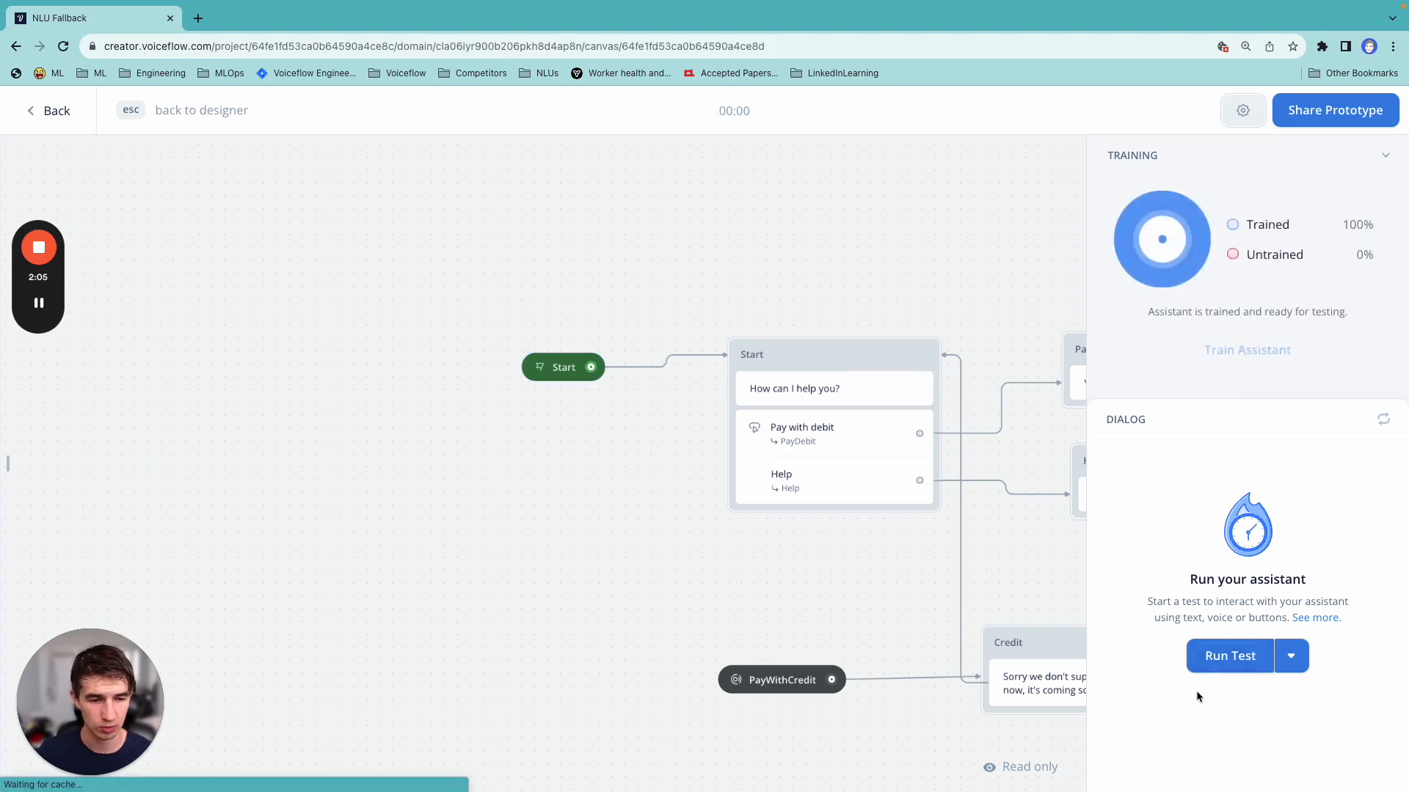
Run a test, sending 'pay with credit' and 'I want to pay with credit' to get the no-credit reply
left_click(1230, 656)
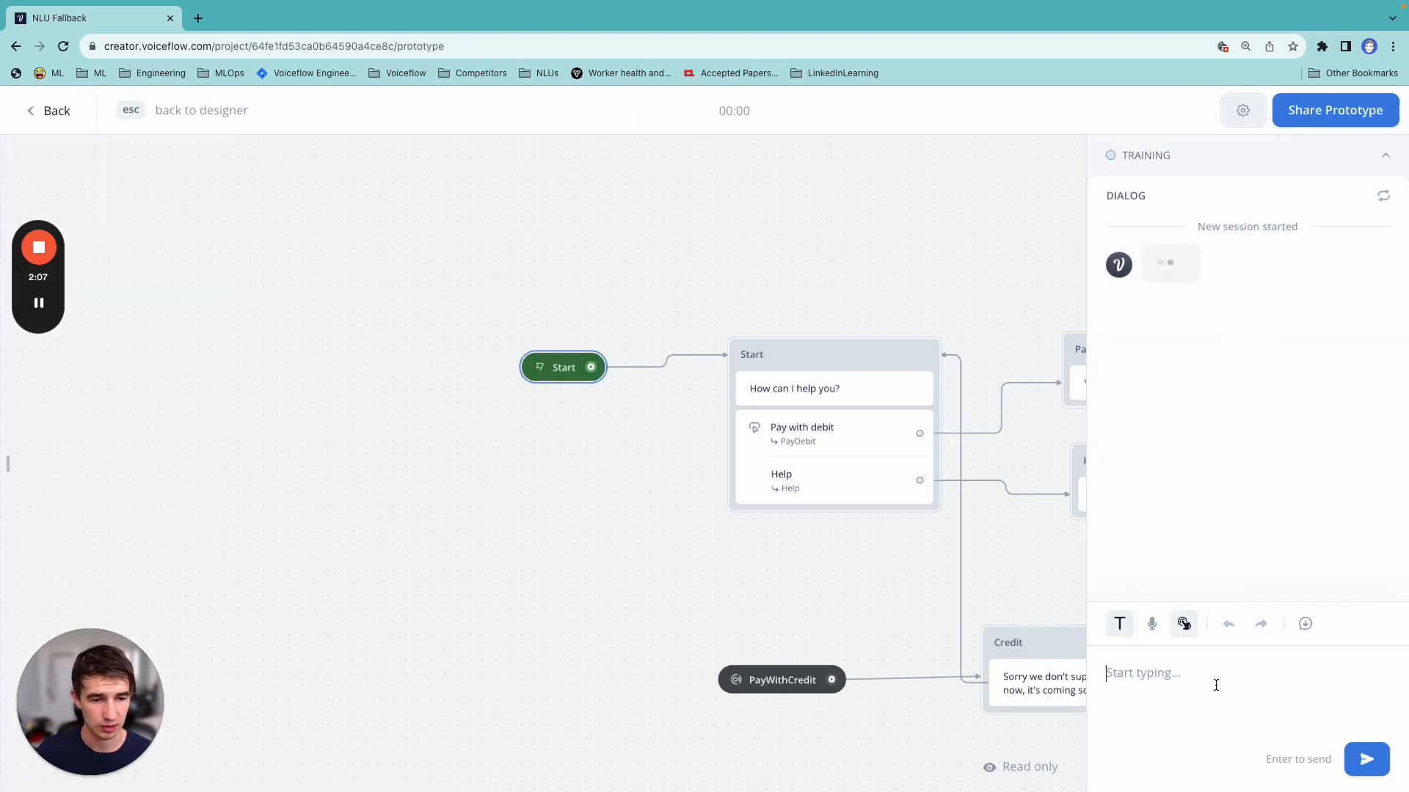
type("pay with cre")
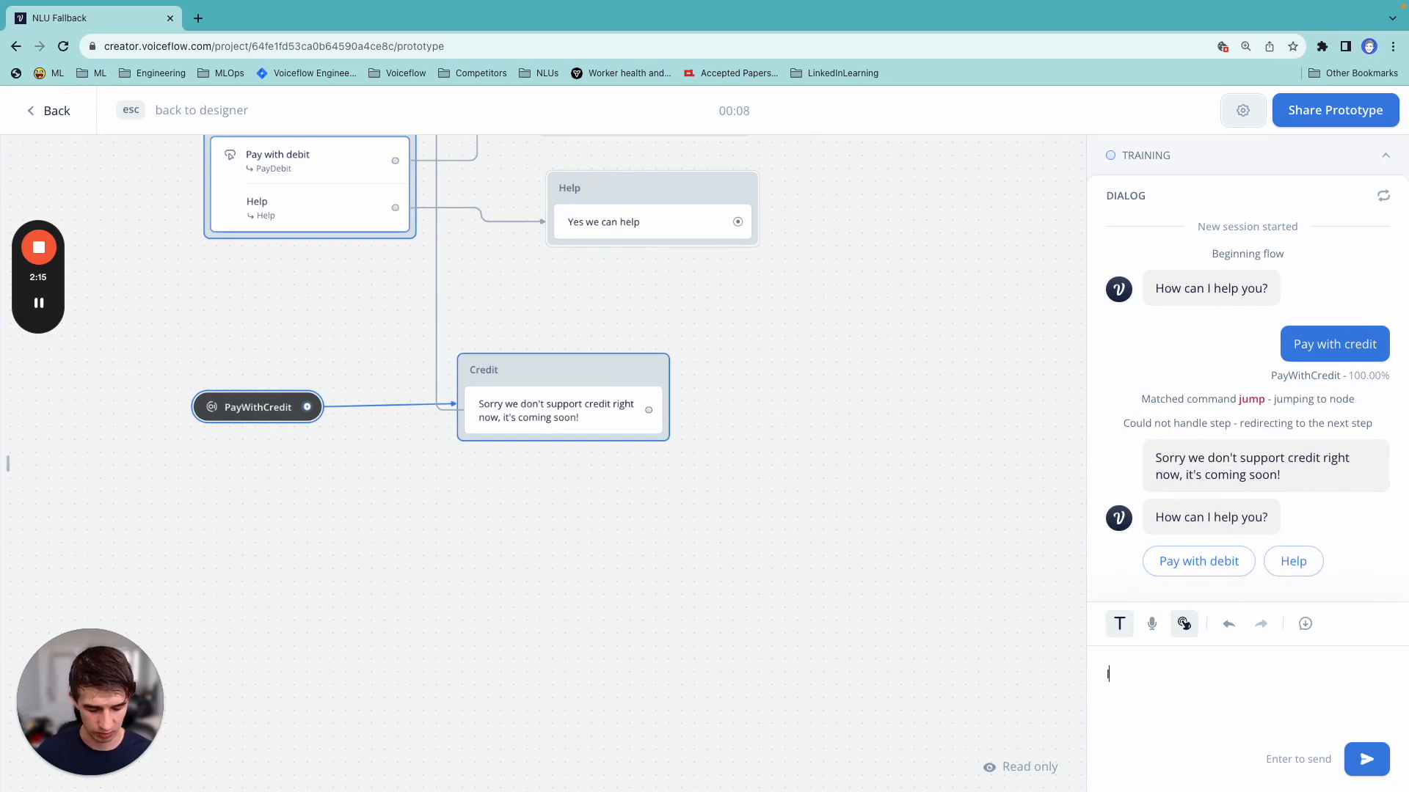
type("I want to pay with cre")
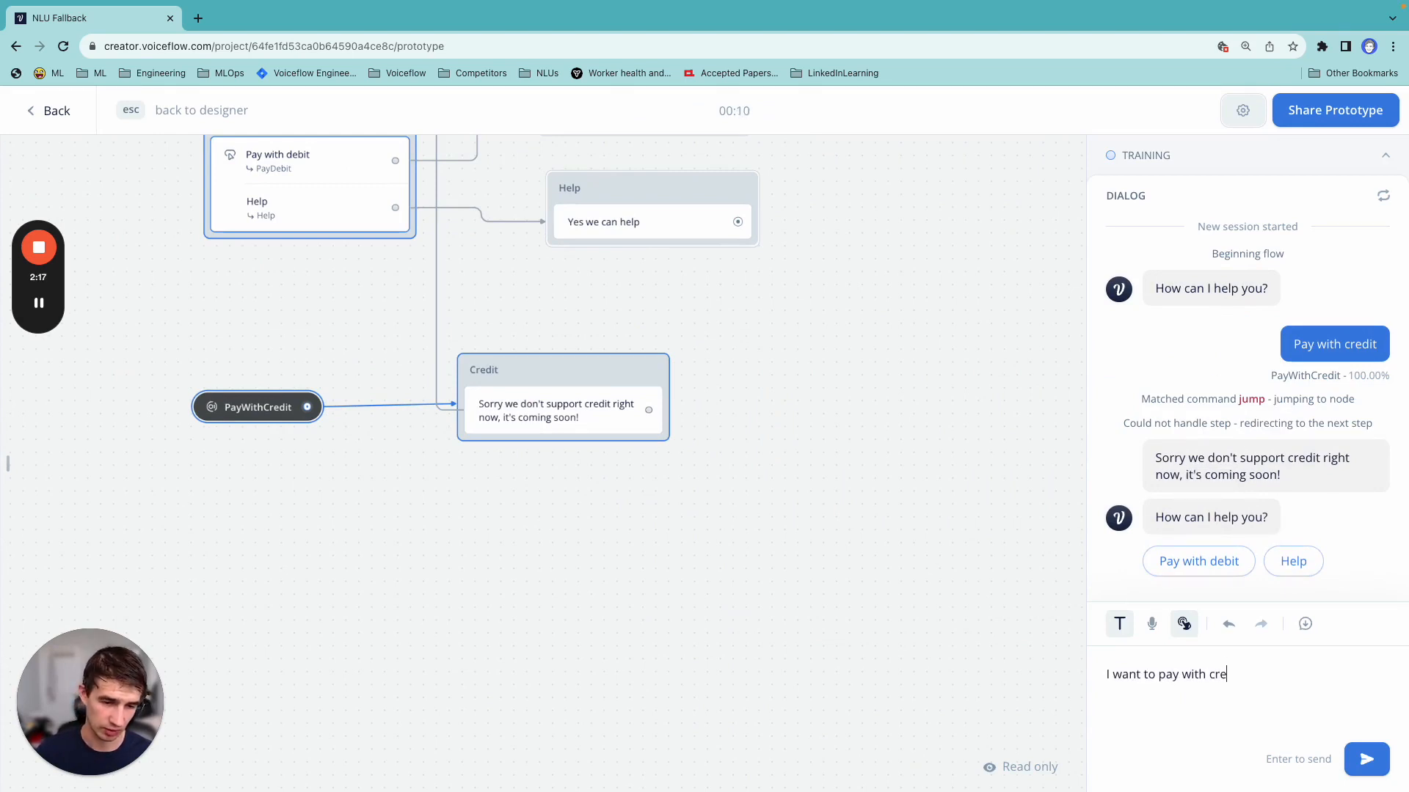